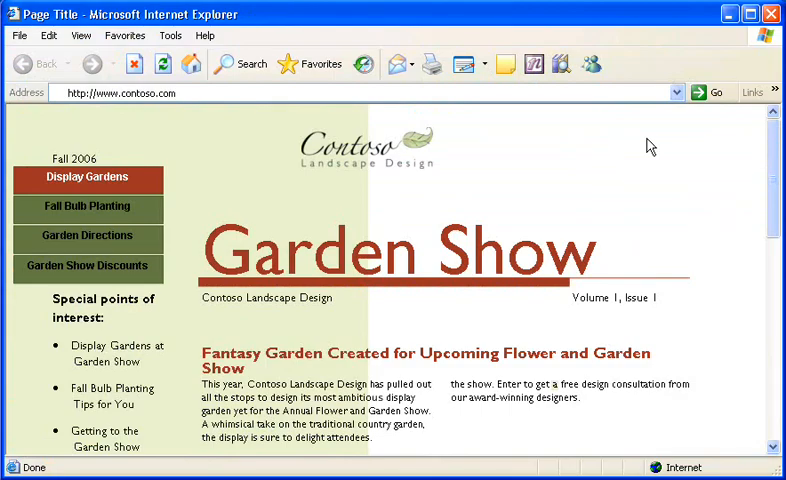
- Close the Internet Explorer web preview to return to the print newsletter
{"action": "left_click", "coordinate": [18, 36]}
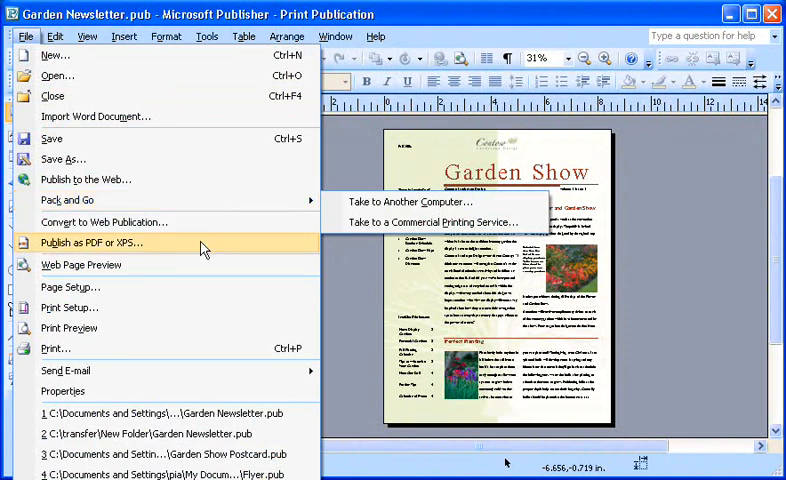
{"action": "mouse_move", "coordinate": [200, 249]}
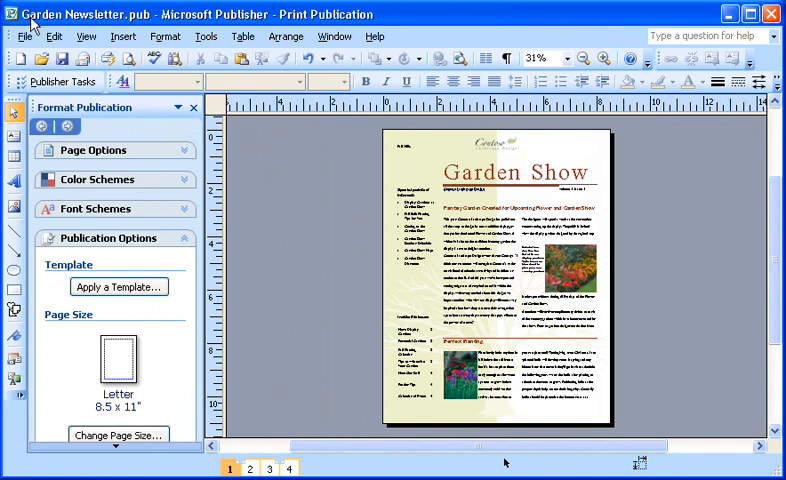
{"action": "left_click", "coordinate": [19, 36]}
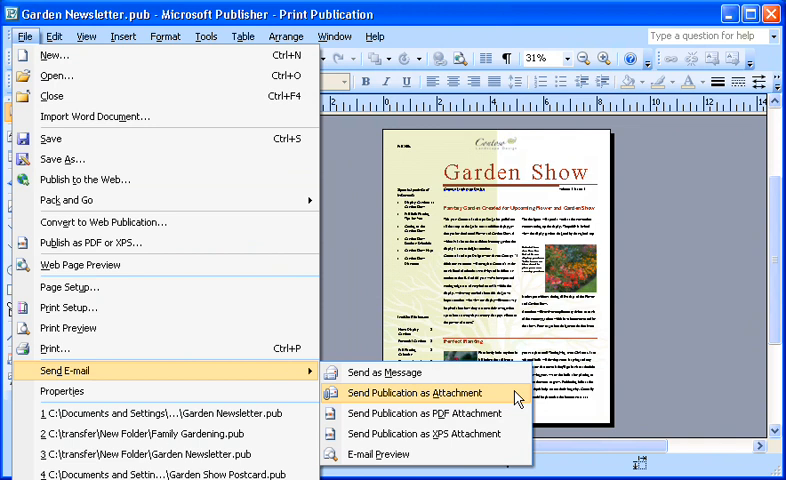
{"action": "mouse_move", "coordinate": [518, 398]}
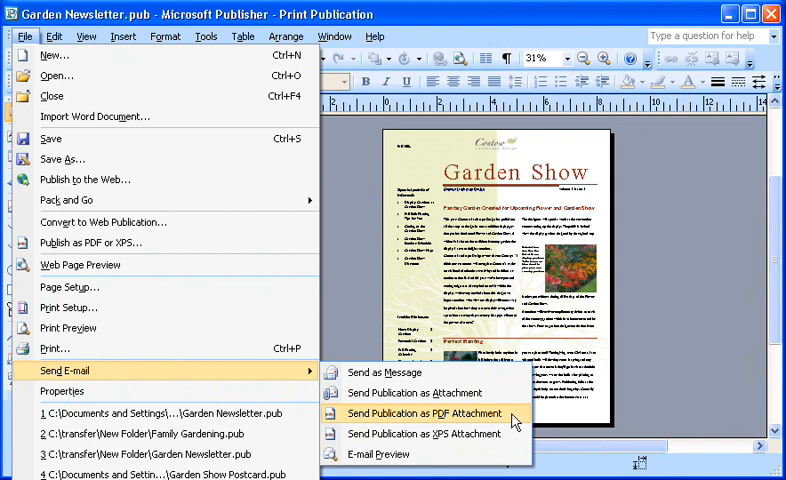
{"action": "left_click", "coordinate": [420, 411]}
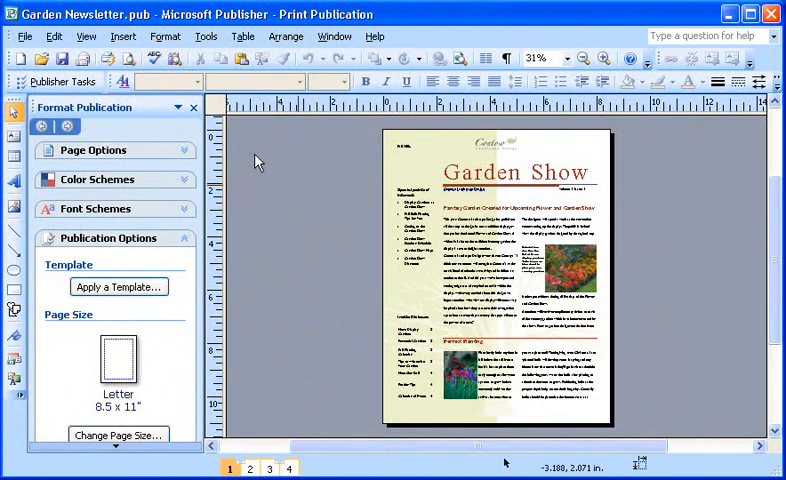
- Send all newsletter pages as an e-mail message, choosing not to save first
{"action": "left_click", "coordinate": [24, 36]}
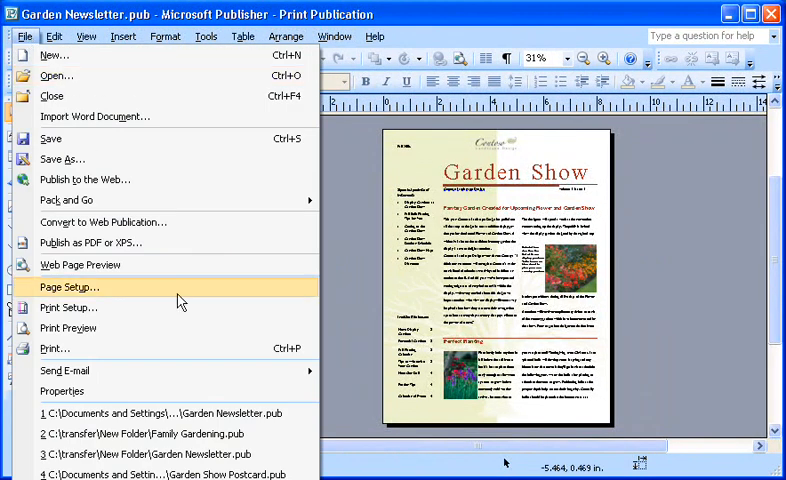
{"action": "mouse_move", "coordinate": [64, 371]}
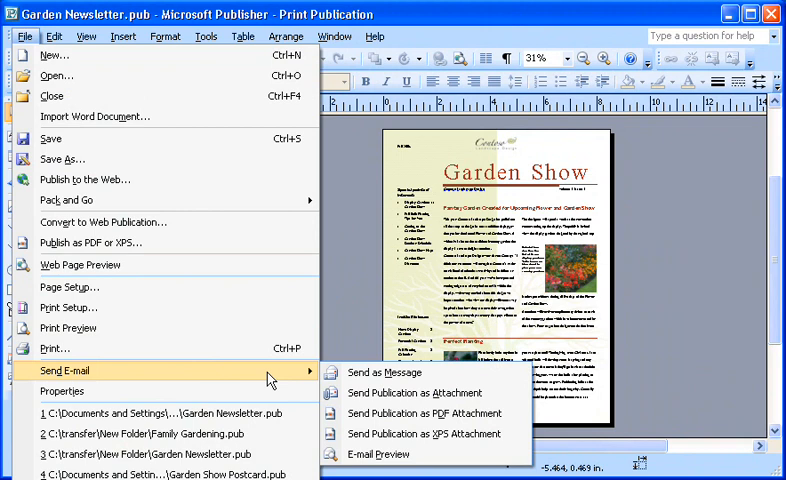
{"action": "left_click", "coordinate": [389, 372]}
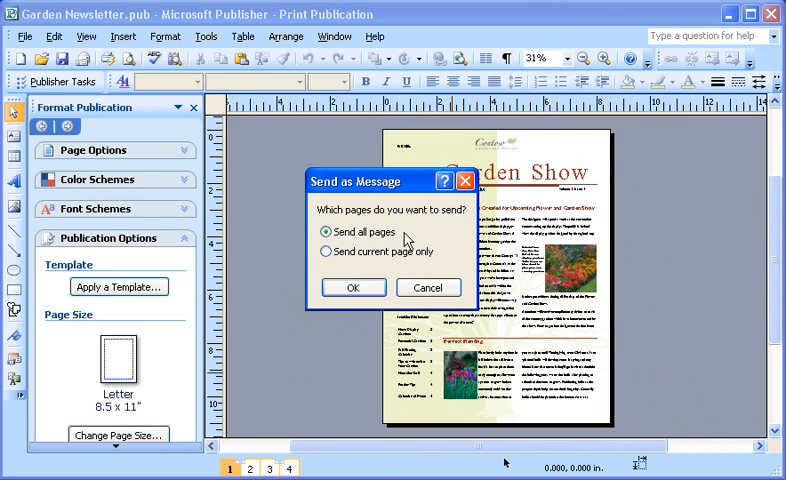
{"action": "left_click", "coordinate": [353, 287]}
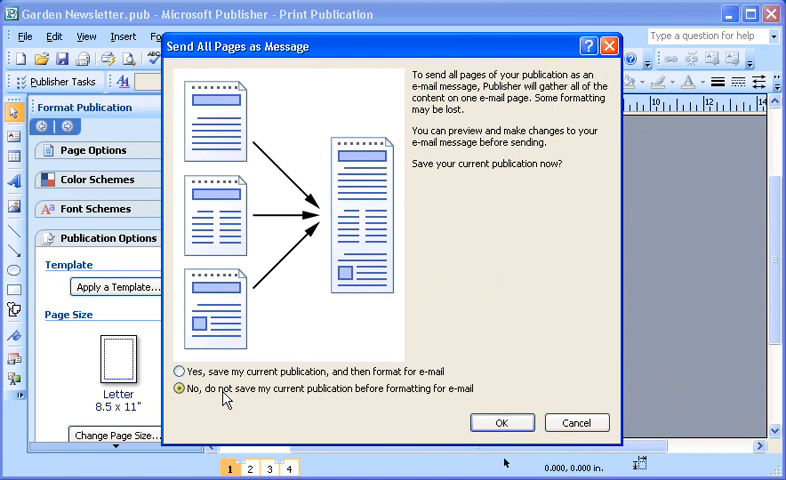
{"action": "mouse_move", "coordinate": [197, 401]}
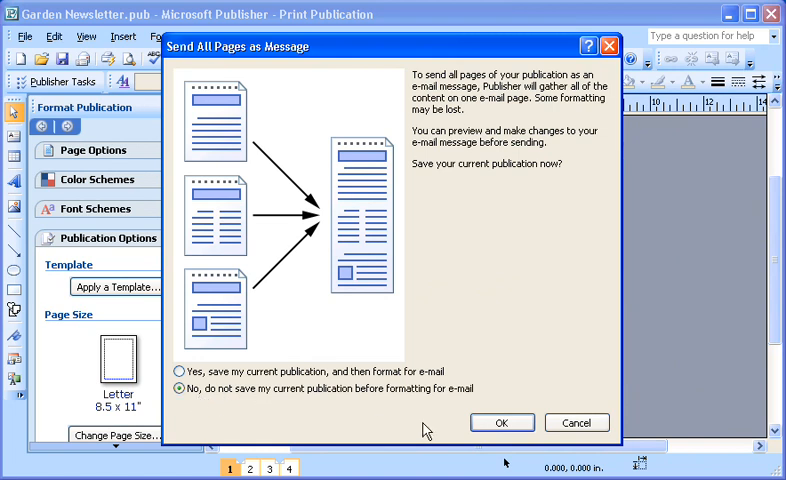
{"action": "left_click", "coordinate": [502, 422]}
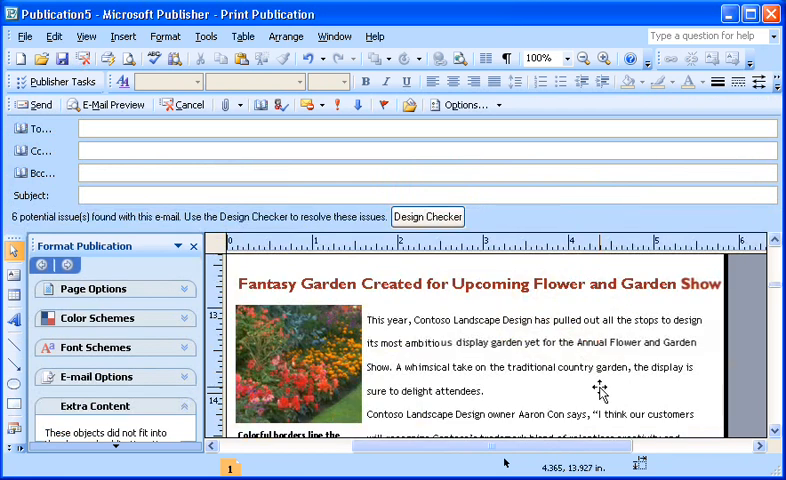
- Run Design Checker on the e-mail version, then start the E-Mail Preview
{"action": "scroll", "scroll_direction": "down", "scroll_amount": 3}
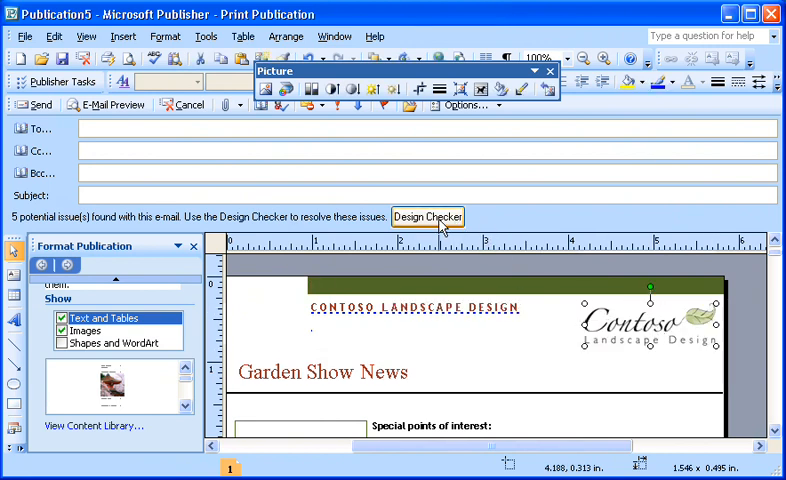
{"action": "left_click", "coordinate": [426, 216]}
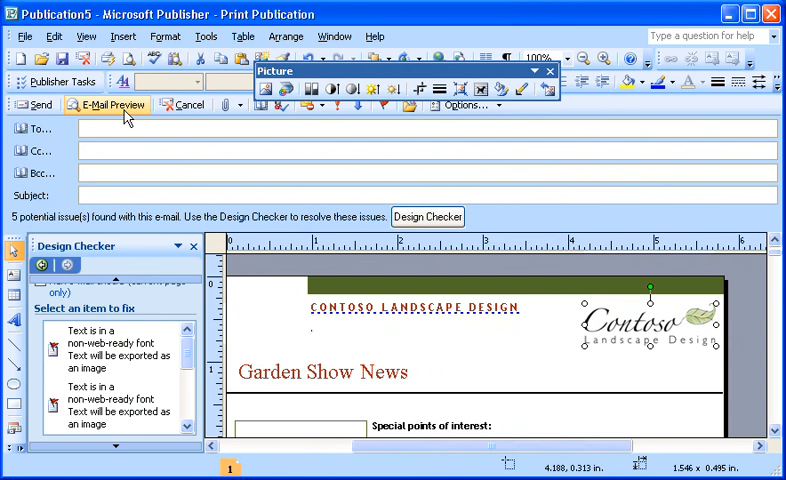
{"action": "left_click", "coordinate": [107, 104]}
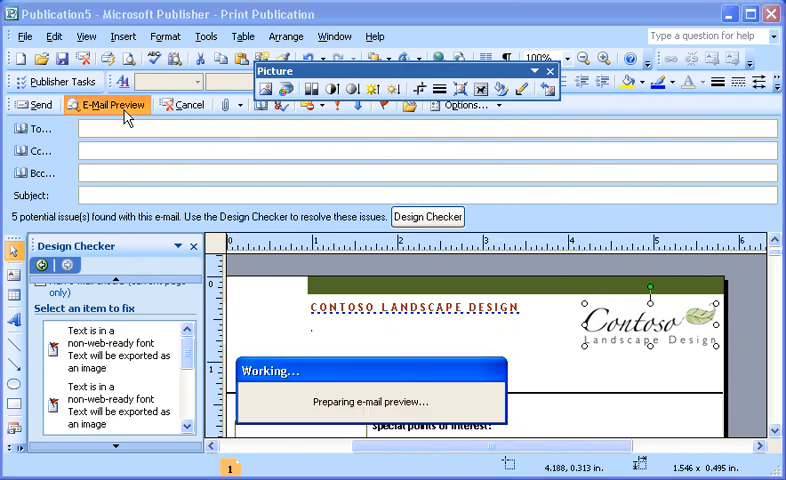
- Review the e-mail preview in Internet Explorer, then close it
{"action": "left_click", "coordinate": [106, 104]}
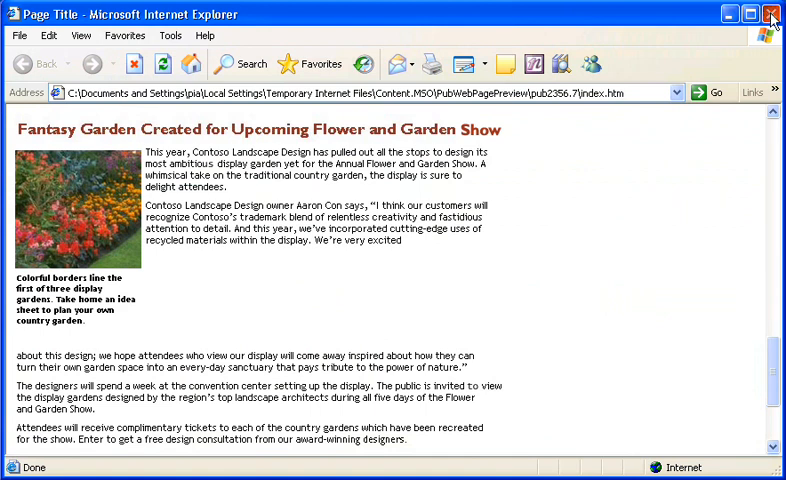
{"action": "left_click", "coordinate": [771, 14]}
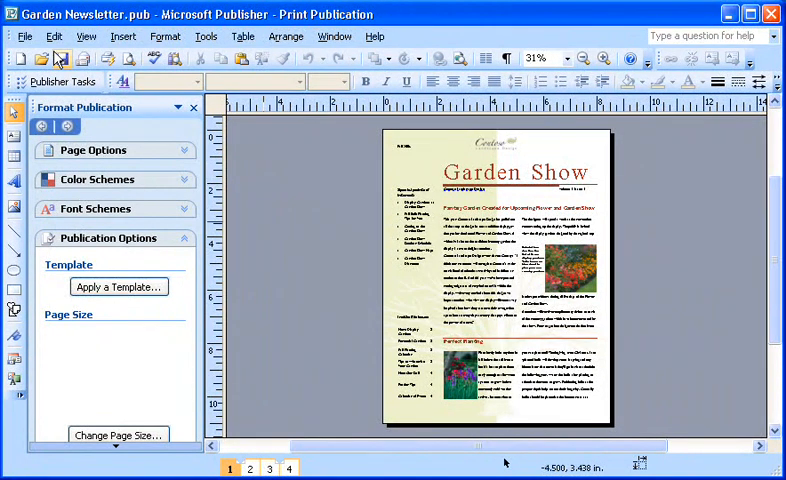
- Convert the unsaved newsletter to a web publication with a navigation bar added
{"action": "left_click", "coordinate": [24, 36]}
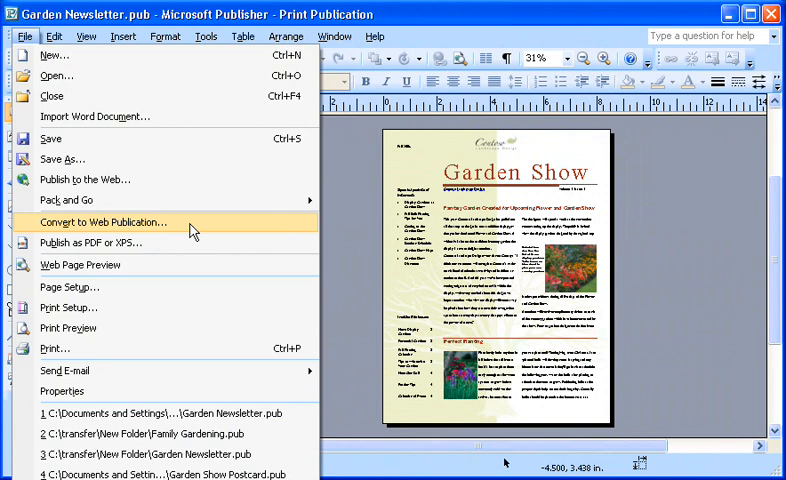
{"action": "left_click", "coordinate": [110, 221]}
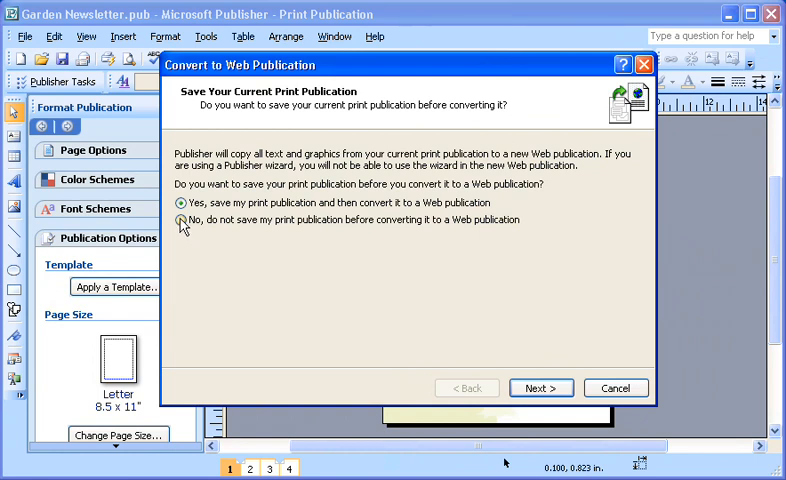
{"action": "left_click", "coordinate": [182, 220]}
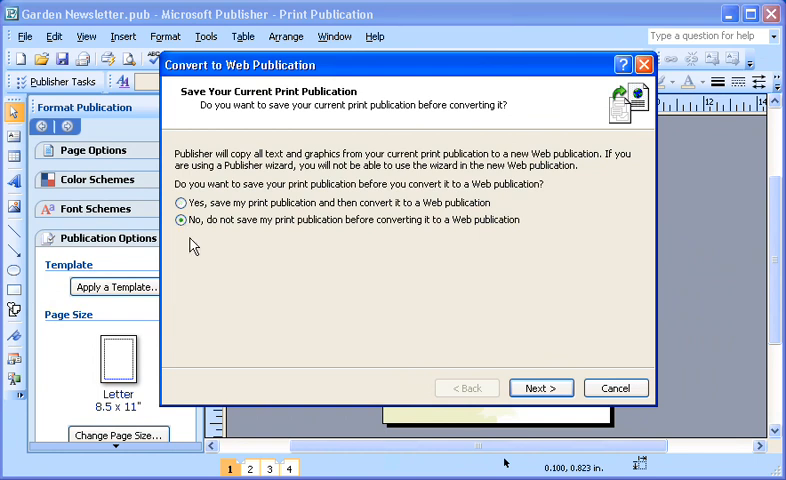
{"action": "left_click", "coordinate": [540, 388]}
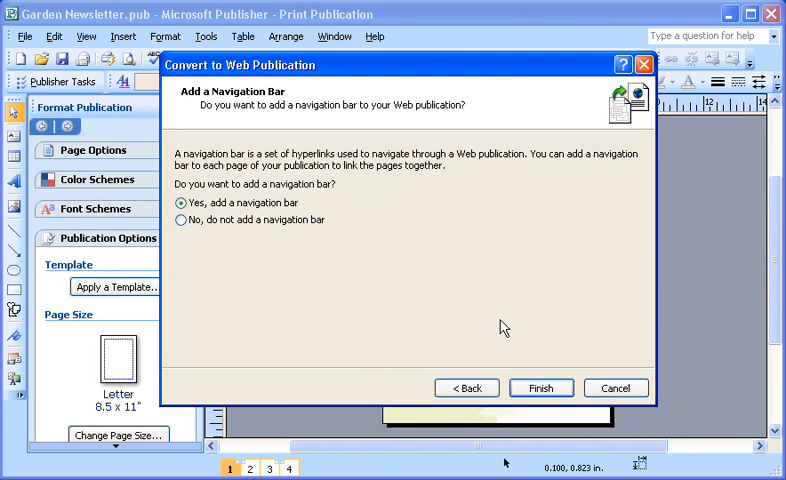
{"action": "left_click", "coordinate": [540, 388]}
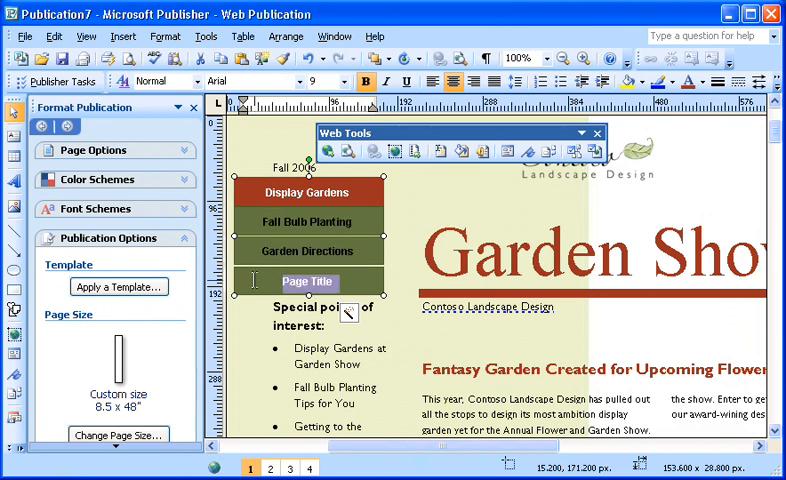
- Label the fourth navigation button 'Garden Show Discounts' and publish the web version
{"action": "type", "text": "Garden Show Discounts"}
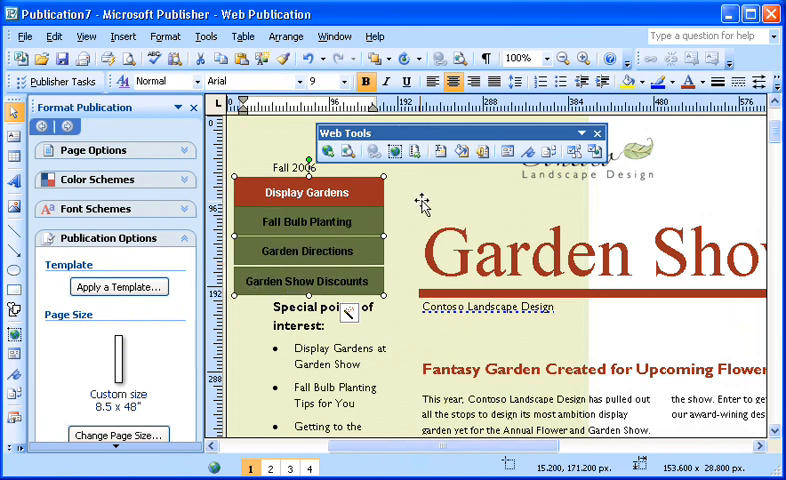
{"action": "left_click", "coordinate": [349, 151]}
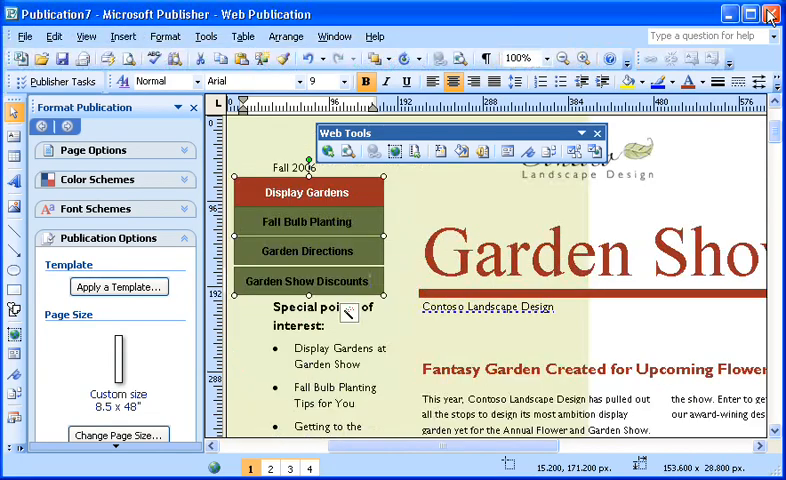
{"action": "mouse_move", "coordinate": [484, 174]}
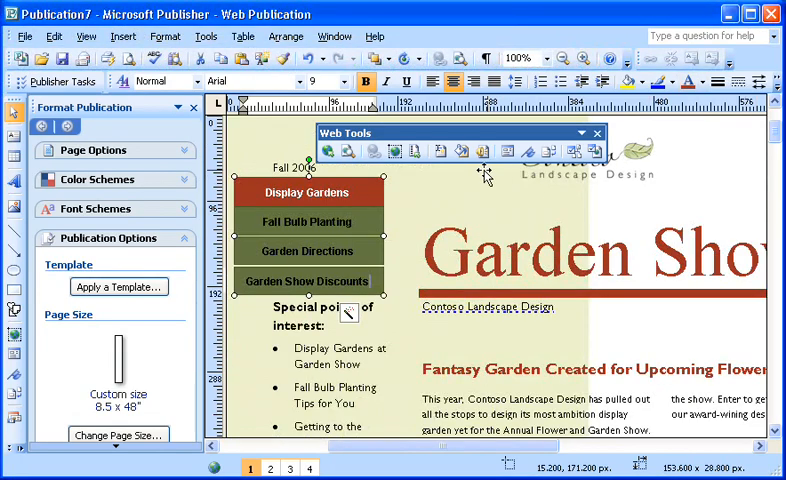
{"action": "mouse_move", "coordinate": [328, 151]}
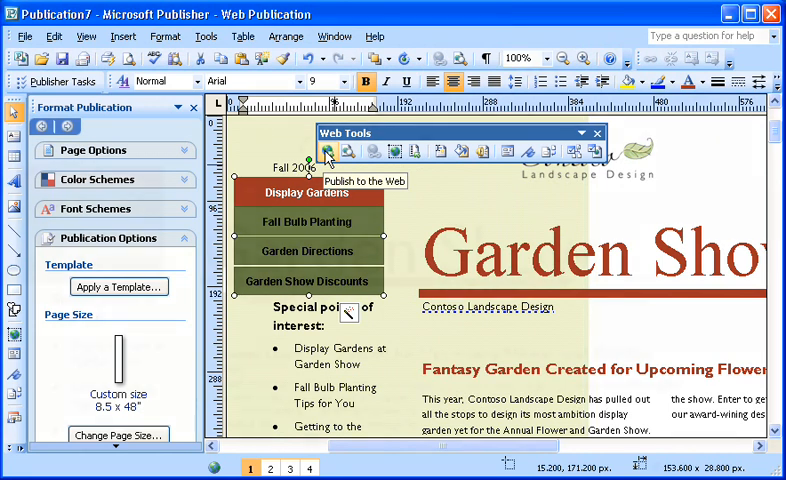
{"action": "left_click", "coordinate": [327, 157]}
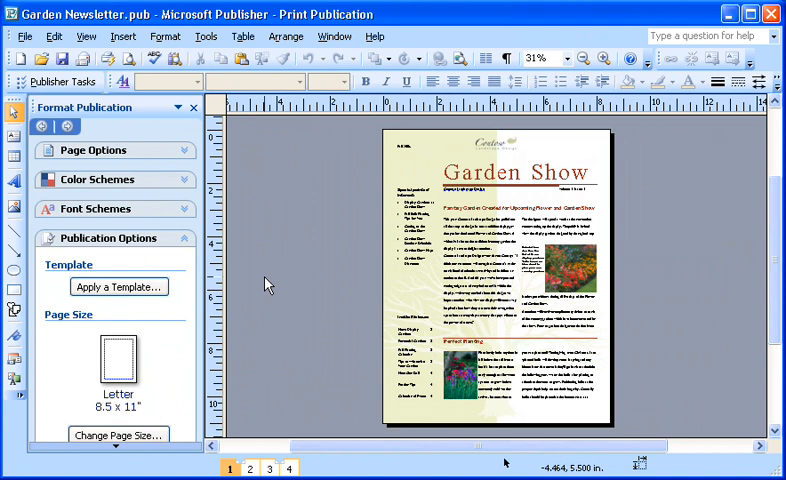
- Bring up Pack and Go's Take to a Commercial Printing Service options
{"action": "left_click", "coordinate": [24, 36]}
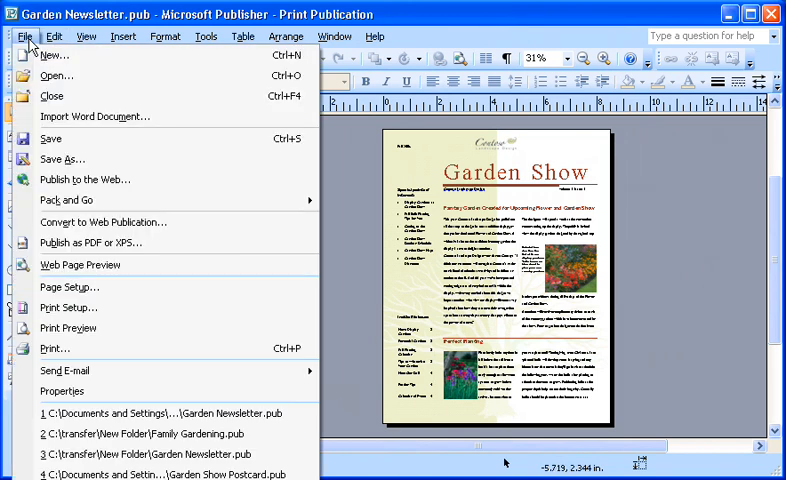
{"action": "mouse_move", "coordinate": [75, 201]}
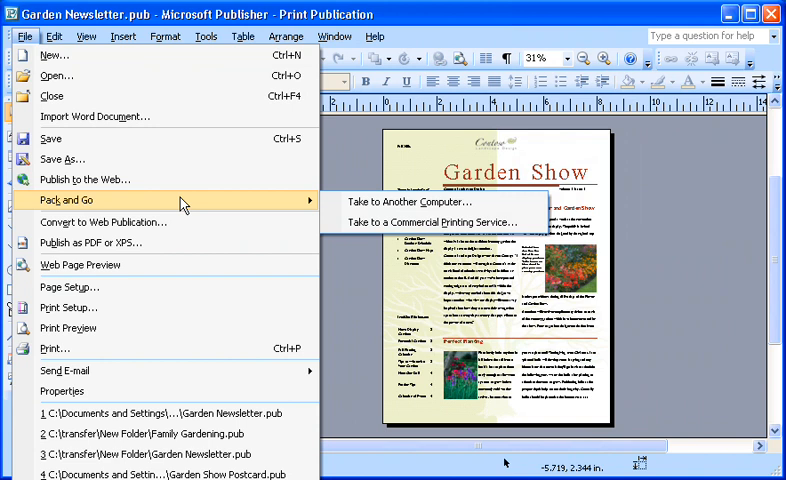
{"action": "mouse_move", "coordinate": [434, 222]}
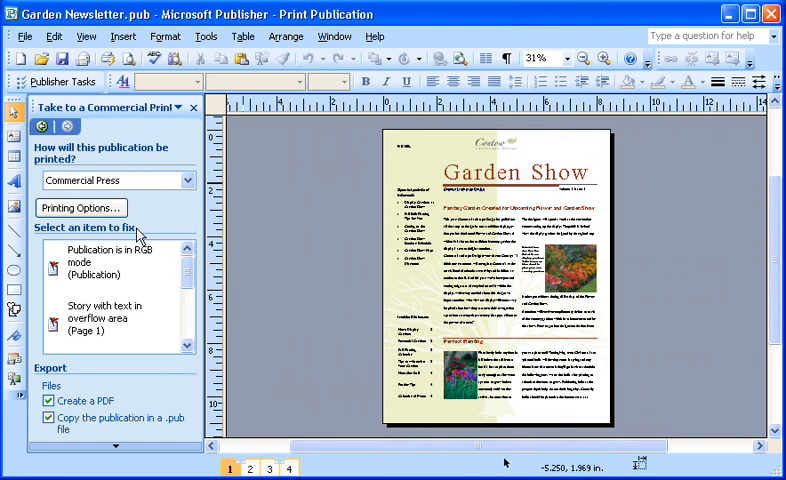
{"action": "left_click", "coordinate": [172, 272]}
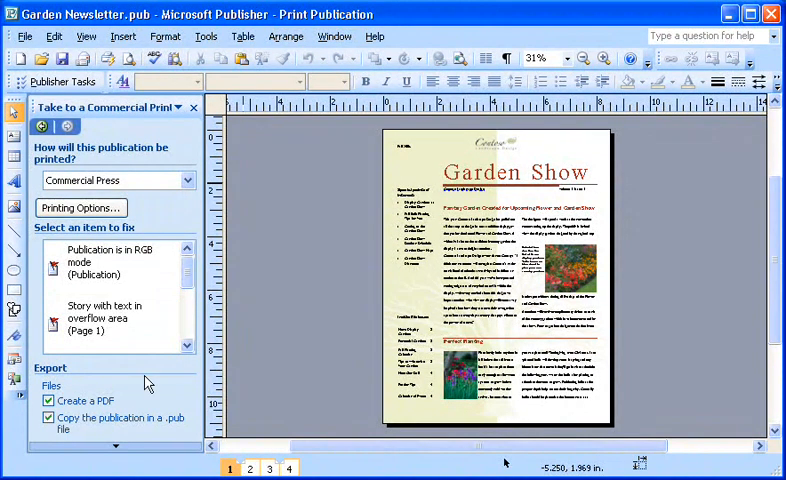
{"action": "mouse_move", "coordinate": [130, 405]}
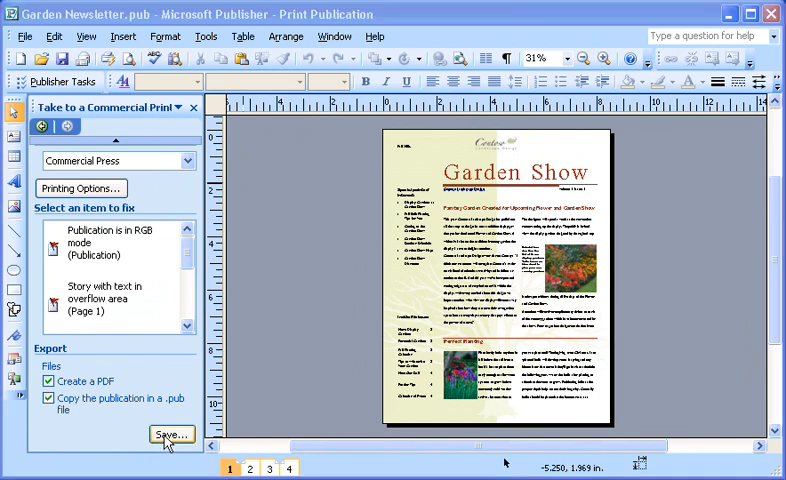
- Pack the newsletter for commercial printing onto drive E: and acknowledge success
{"action": "left_click", "coordinate": [170, 433]}
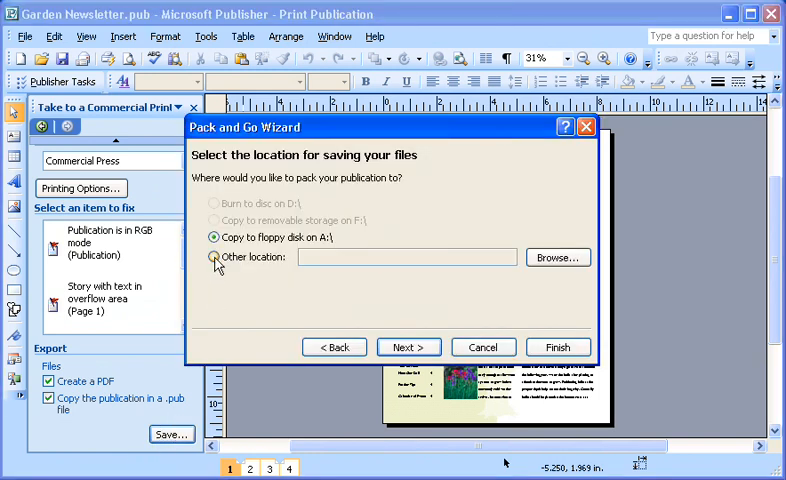
{"action": "left_click", "coordinate": [214, 258]}
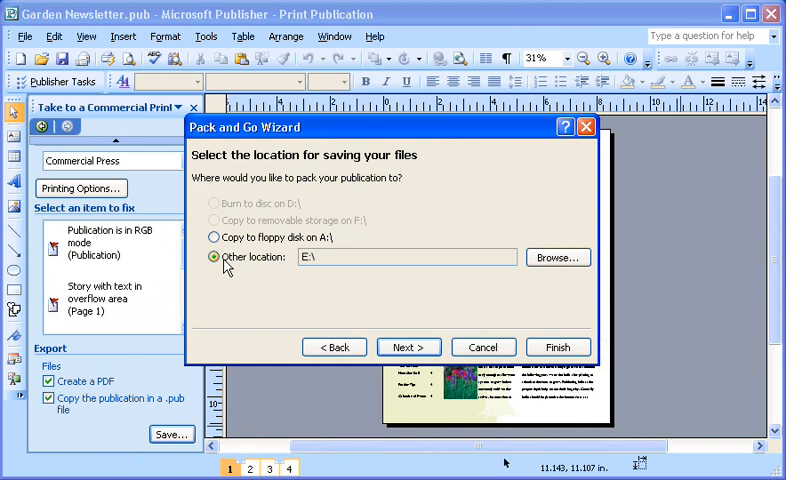
{"action": "left_click", "coordinate": [408, 347]}
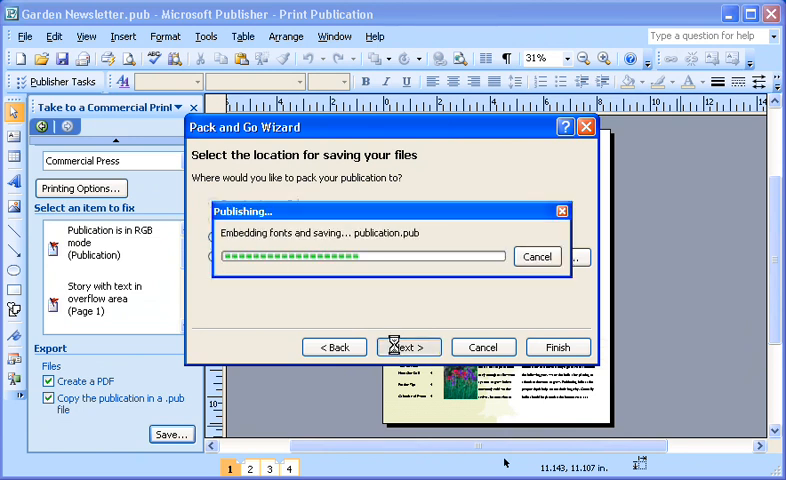
{"action": "left_click", "coordinate": [558, 347]}
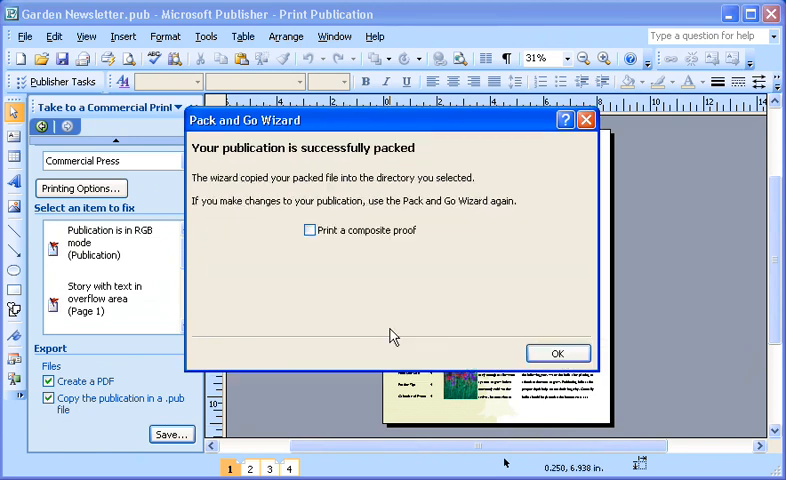
{"action": "left_click", "coordinate": [557, 353]}
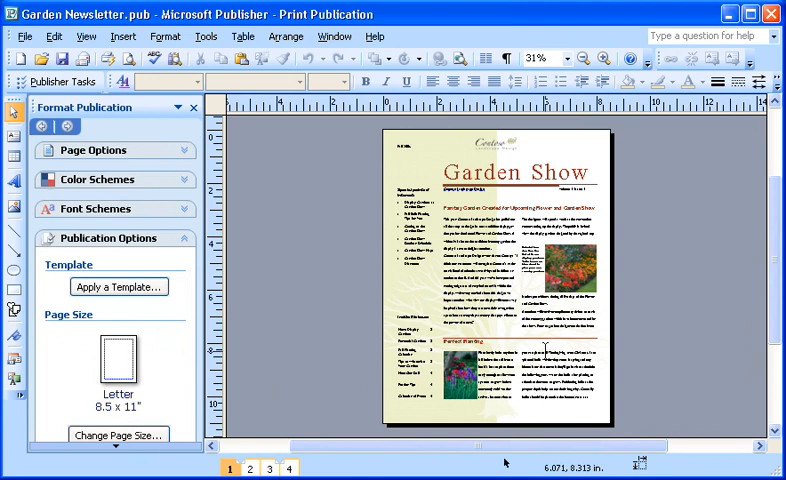
{"action": "mouse_move", "coordinate": [633, 351]}
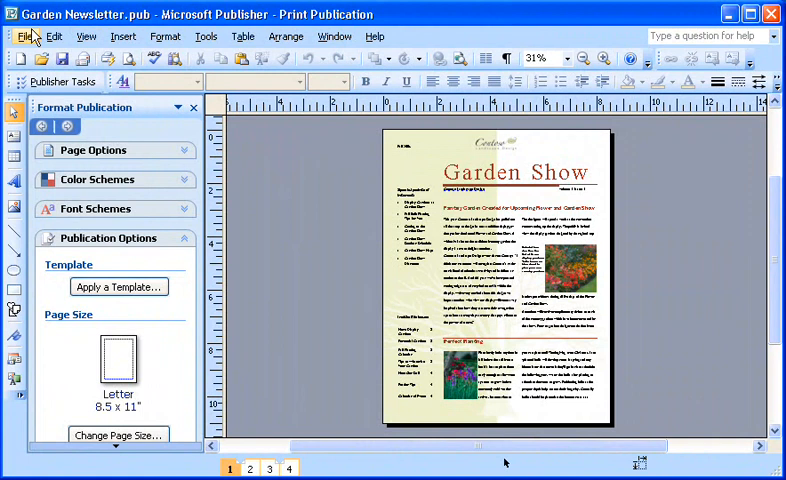
{"action": "left_click", "coordinate": [23, 36]}
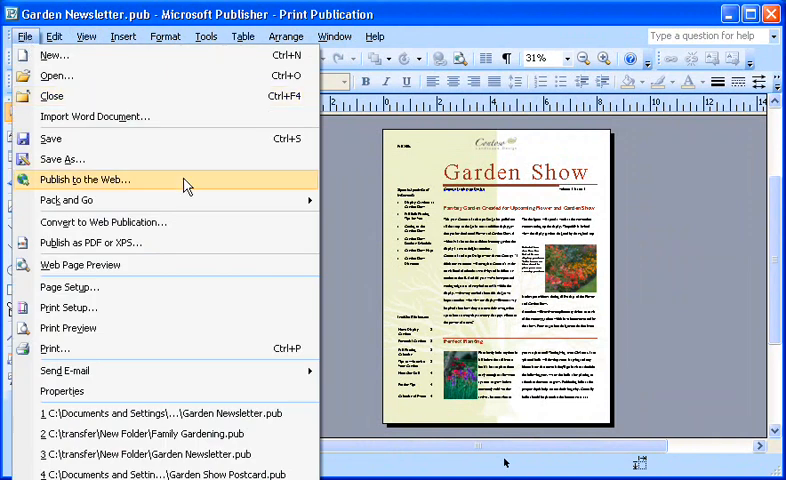